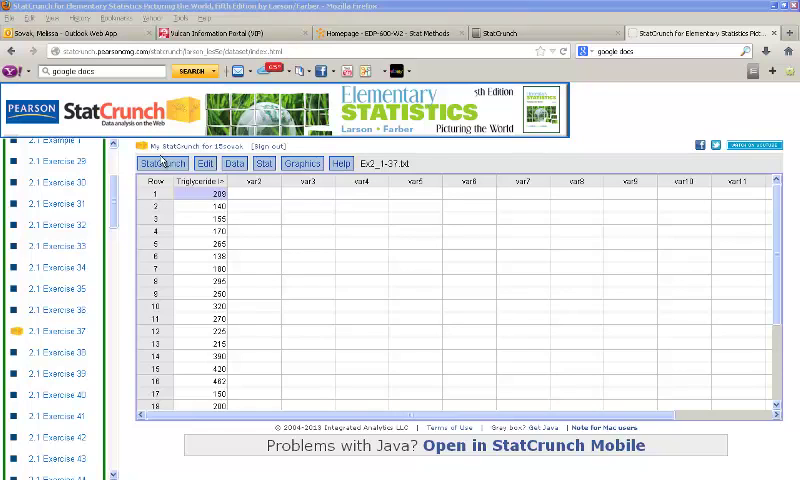
{"action": "mouse_move", "coordinate": [92, 344]}
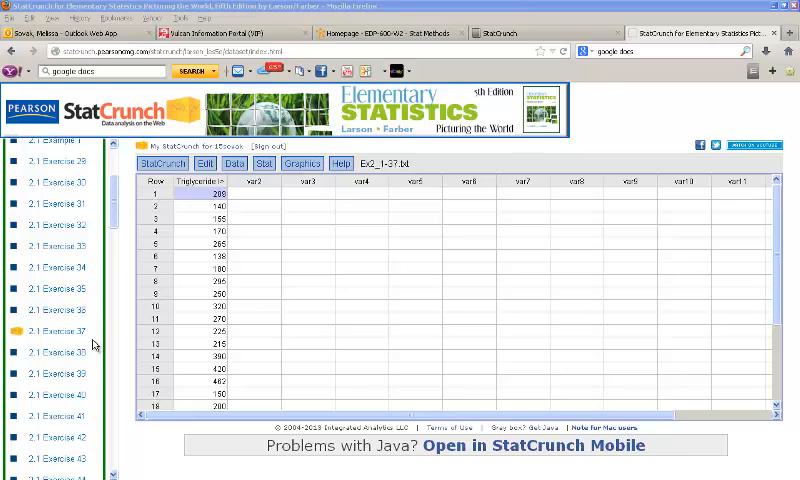
{"action": "mouse_move", "coordinate": [152, 278]}
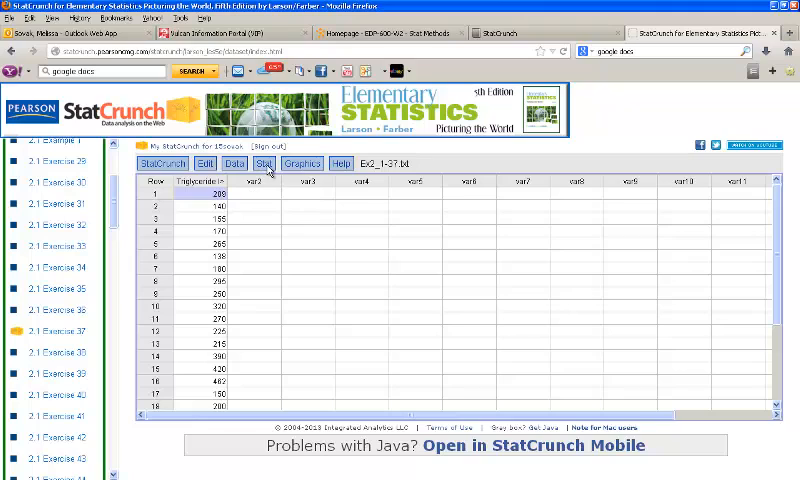
- Start a one-sample Z test with data on the Triglyceride column, null mean 200, alternative greater-than
{"action": "left_click", "coordinate": [264, 164]}
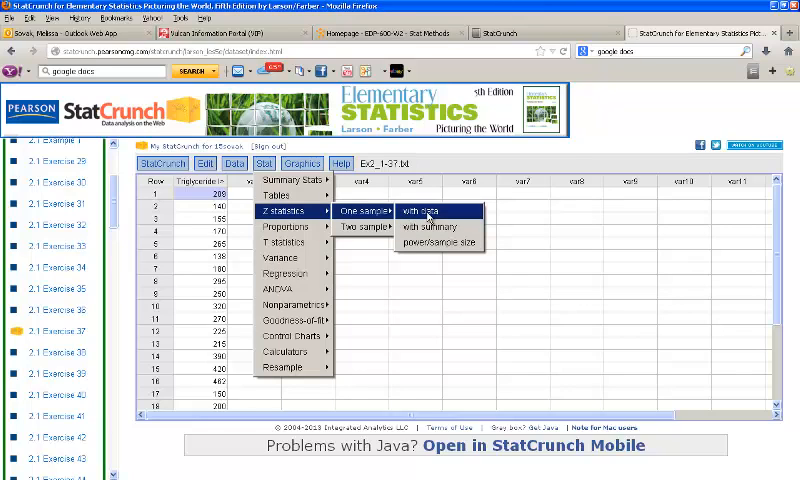
{"action": "left_click", "coordinate": [416, 212]}
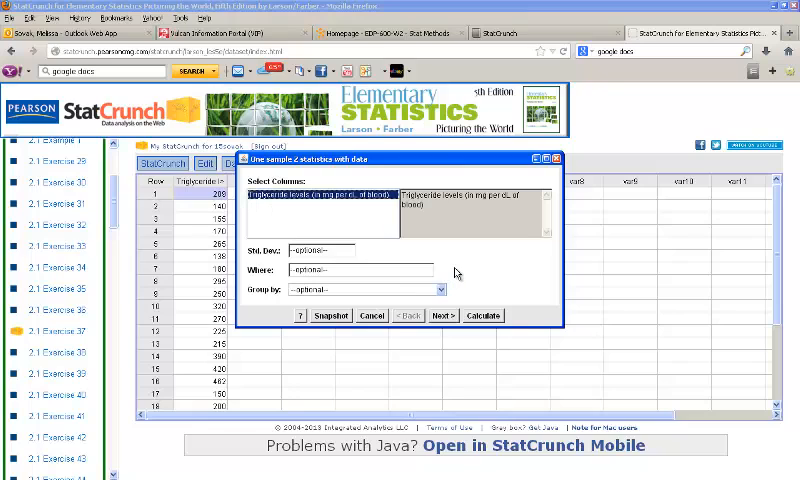
{"action": "left_click", "coordinate": [444, 316]}
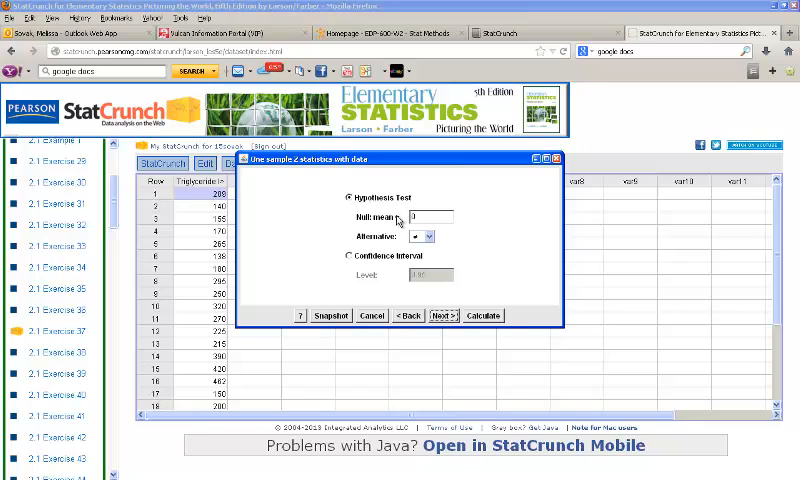
{"action": "mouse_move", "coordinate": [366, 240]}
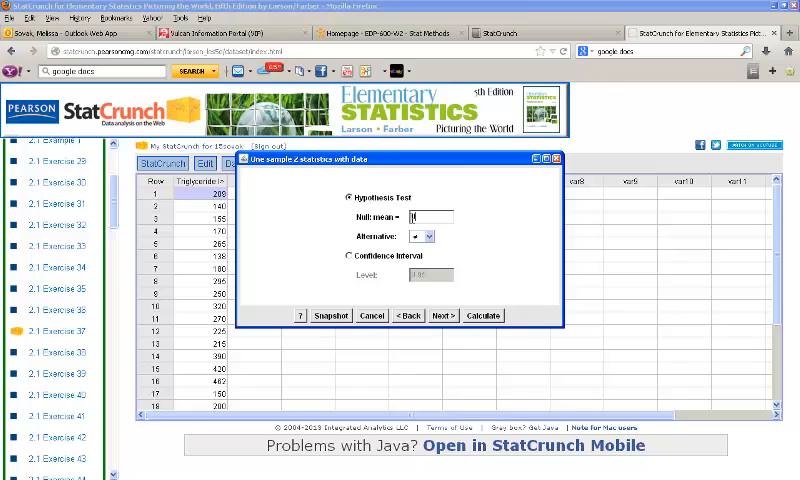
{"action": "type", "text": "260"}
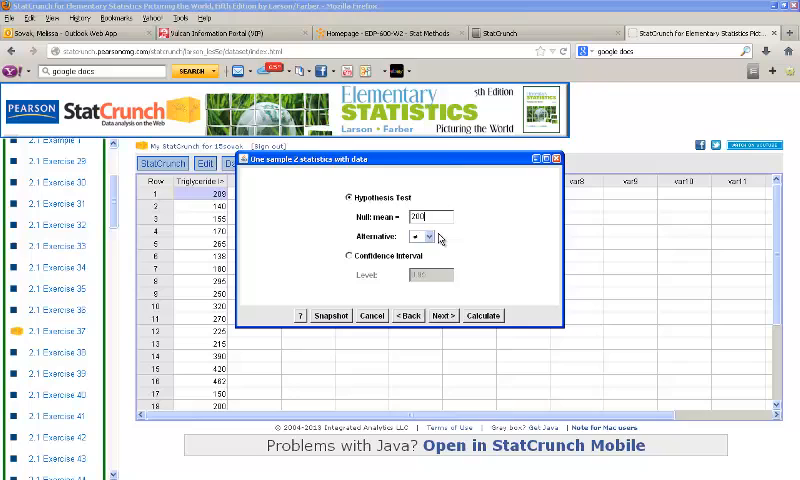
{"action": "left_click", "coordinate": [430, 236]}
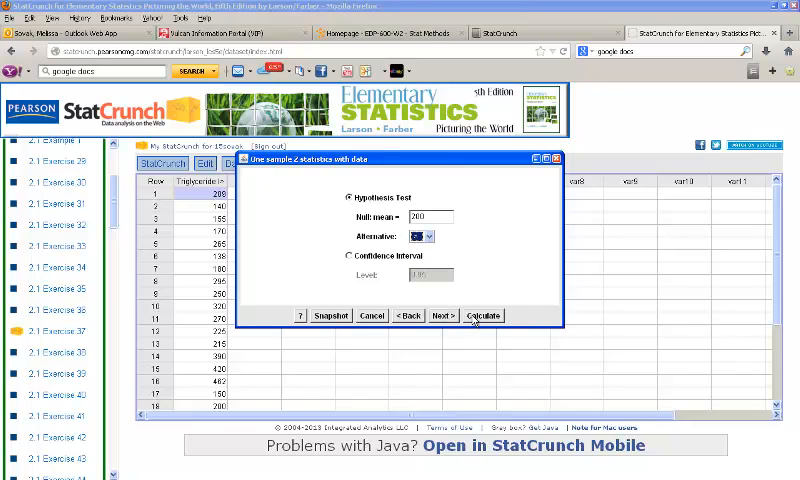
- Calculate the Z test to show the Z-statistic and P-value for mean > 200
{"action": "left_click", "coordinate": [484, 316]}
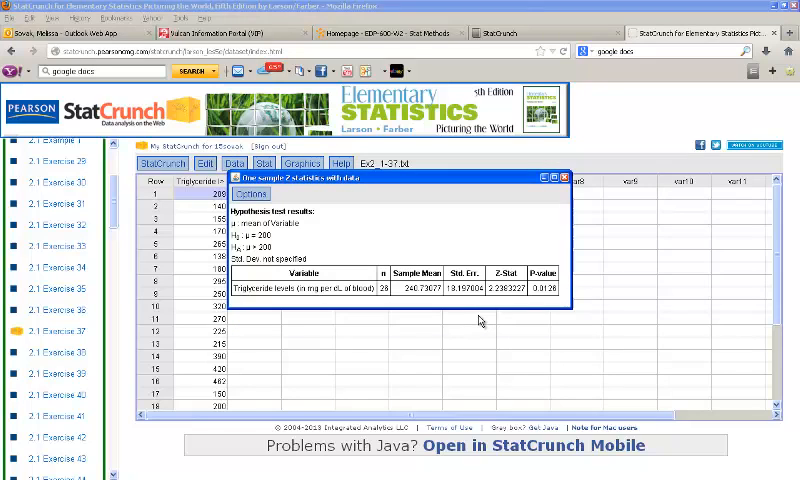
{"action": "mouse_move", "coordinate": [388, 308]}
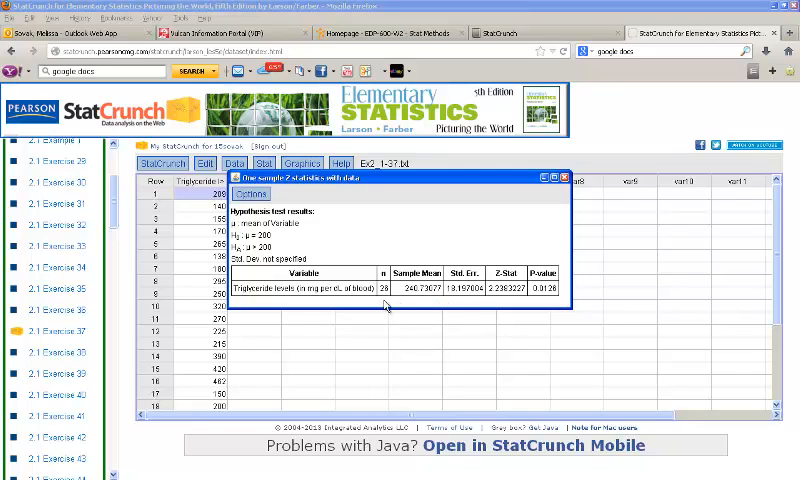
{"action": "mouse_move", "coordinate": [496, 298]}
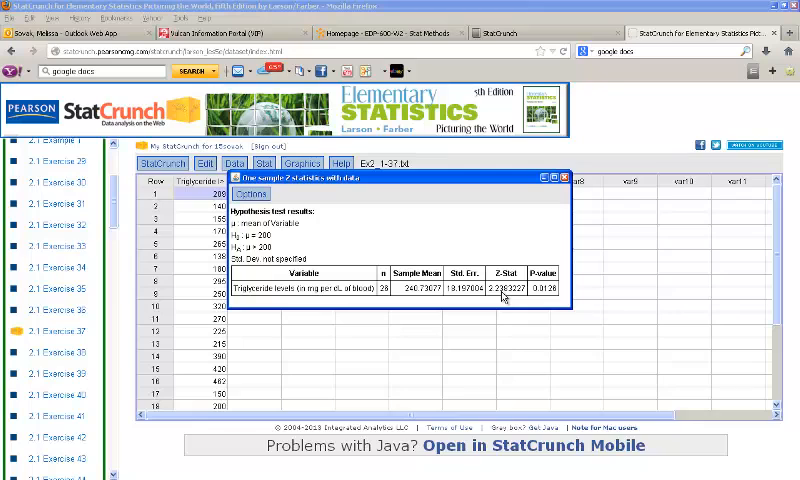
{"action": "mouse_move", "coordinate": [552, 298]}
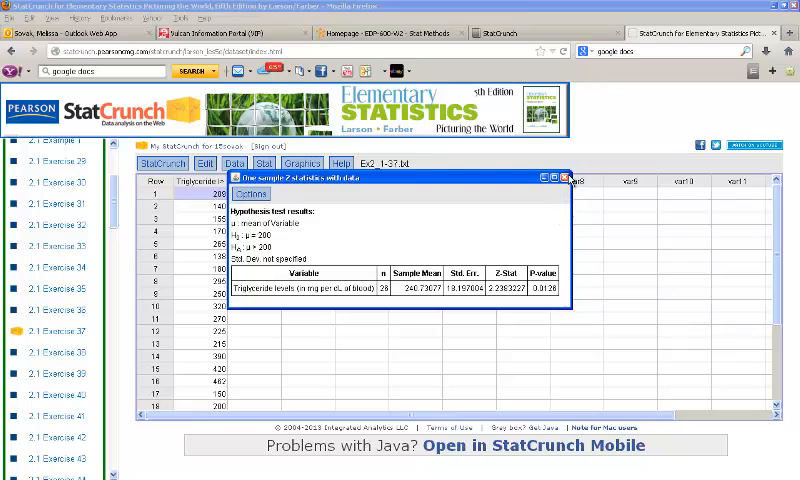
- Compute Triglyceride column summary stats keeping only n, mean and std dev, stored in the data table
{"action": "left_click", "coordinate": [566, 176]}
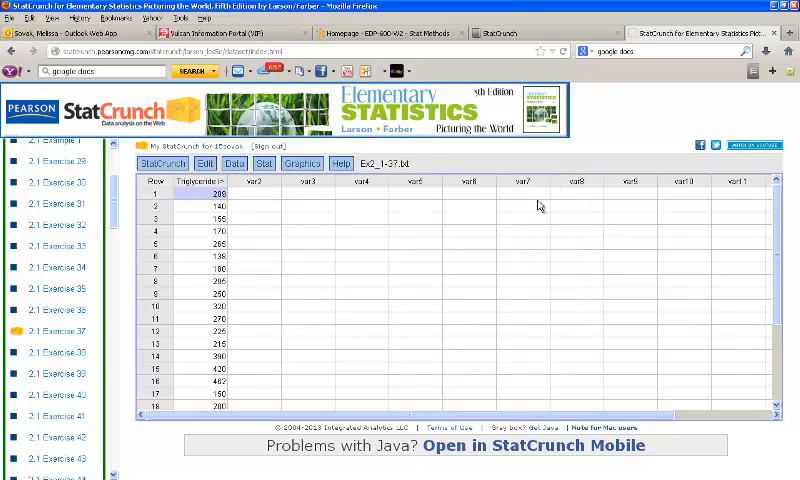
{"action": "mouse_move", "coordinate": [196, 414]}
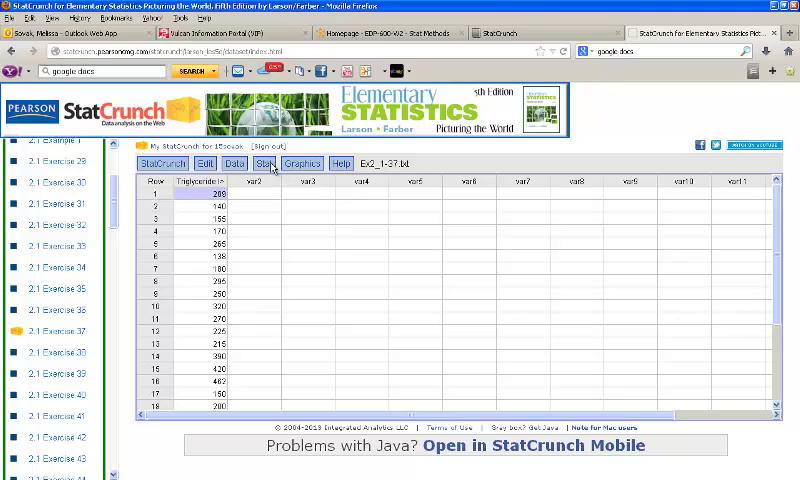
{"action": "left_click", "coordinate": [264, 164]}
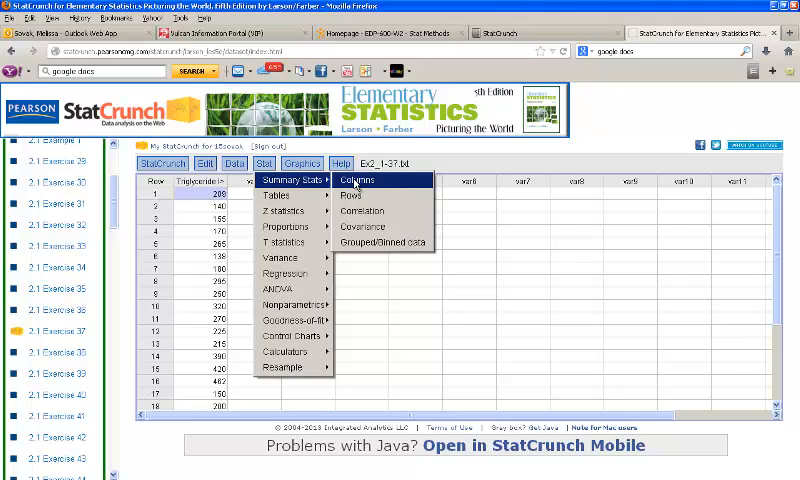
{"action": "left_click", "coordinate": [356, 180]}
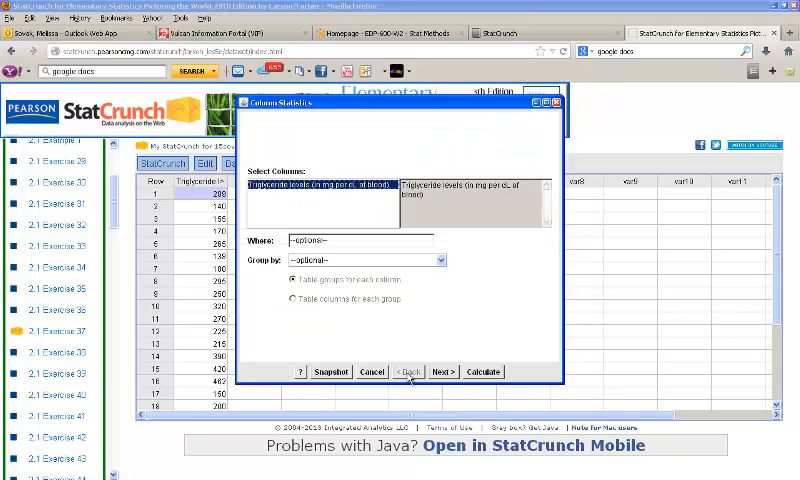
{"action": "left_click", "coordinate": [444, 372]}
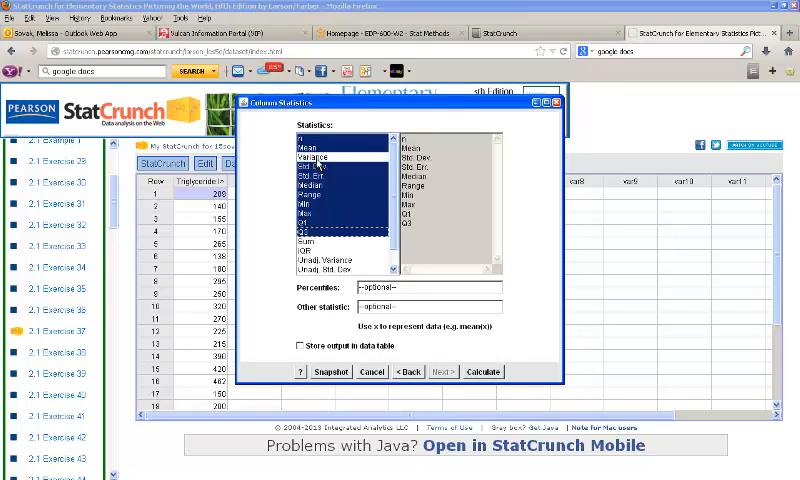
{"action": "left_click", "coordinate": [320, 200]}
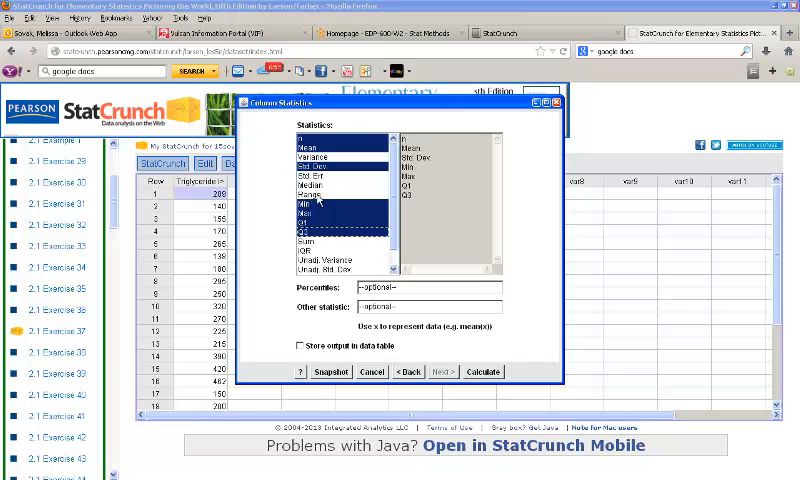
{"action": "left_click", "coordinate": [330, 232]}
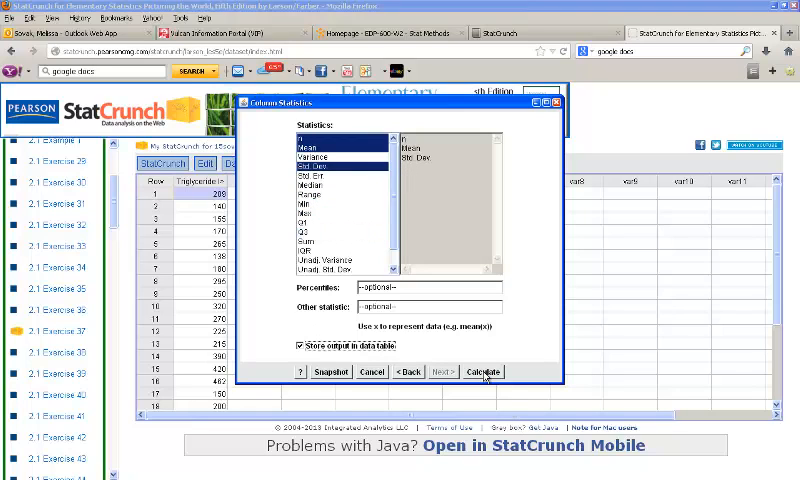
{"action": "left_click", "coordinate": [482, 372]}
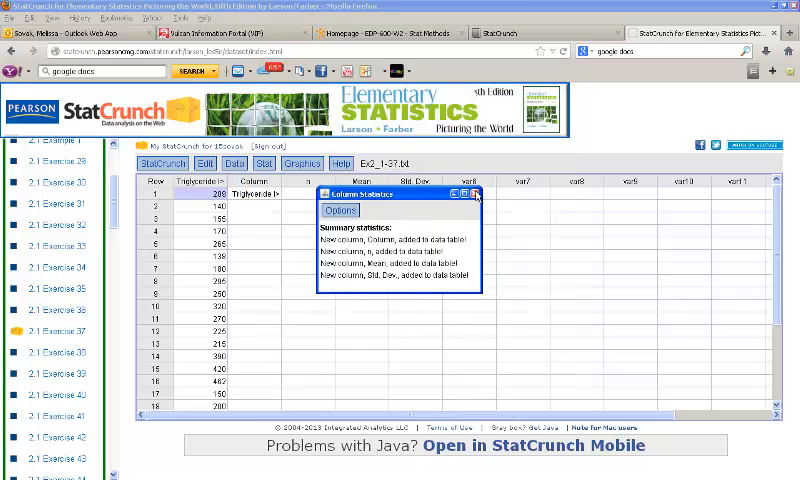
- Dismiss the summary output so n = 26, mean ≈ 243.7, SD ≈ 57.9 show in the table, and reopen Stat
{"action": "left_click", "coordinate": [478, 192]}
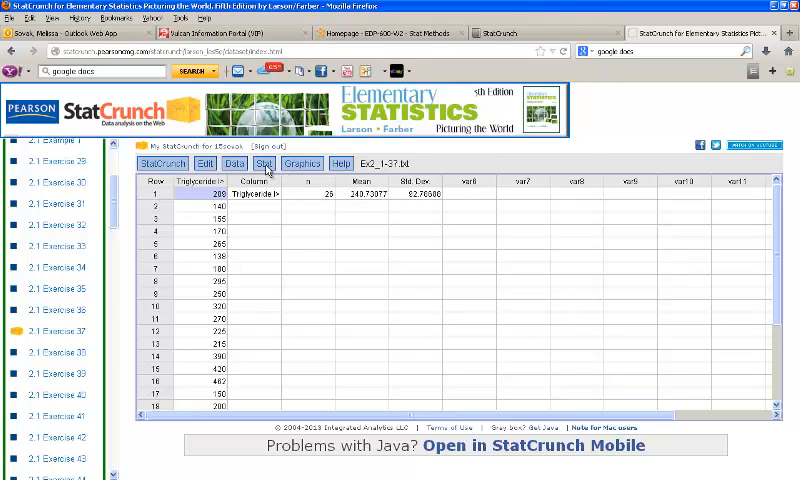
{"action": "left_click", "coordinate": [264, 164]}
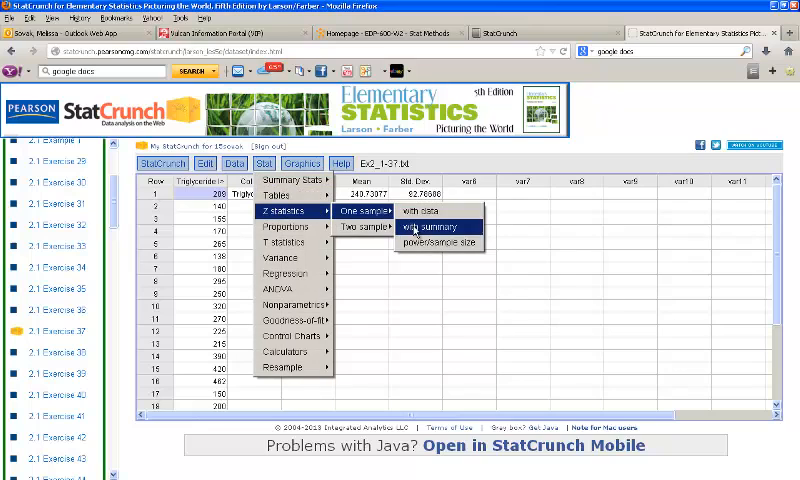
- Enter summary values for a one-sample Z test: mean 243, std dev 92.7, sample size 26
{"action": "left_click", "coordinate": [424, 228]}
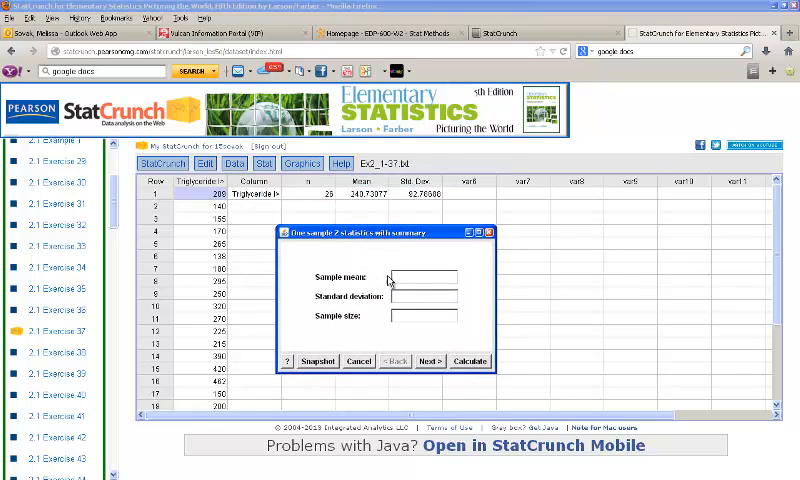
{"action": "type", "text": "240.7"}
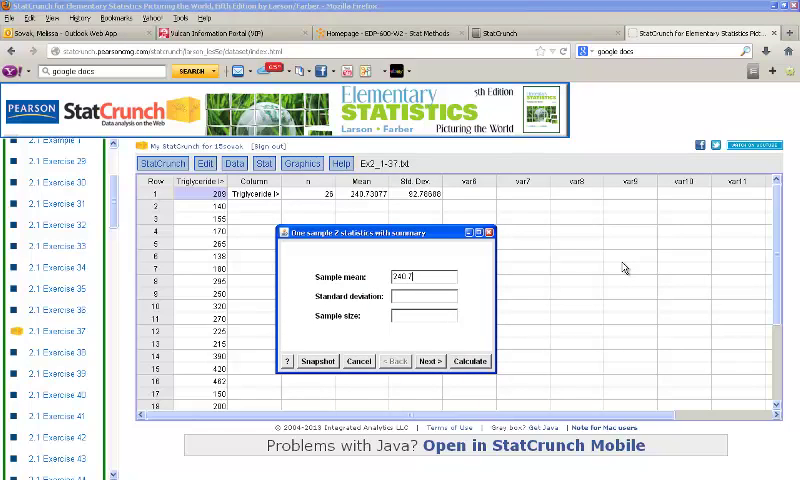
{"action": "type", "text": "3"}
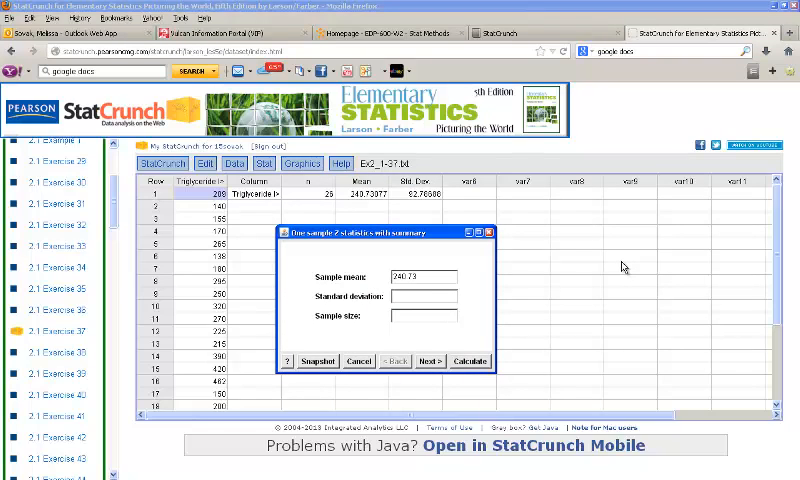
{"action": "type", "text": "92.7"}
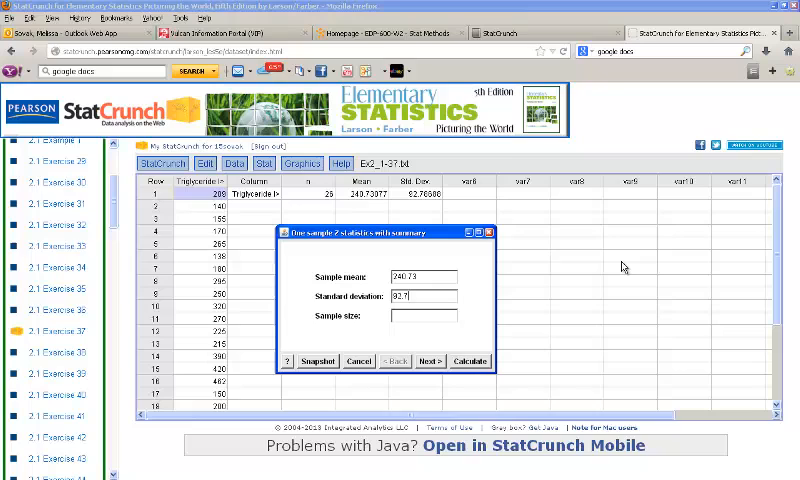
{"action": "type", "text": "26"}
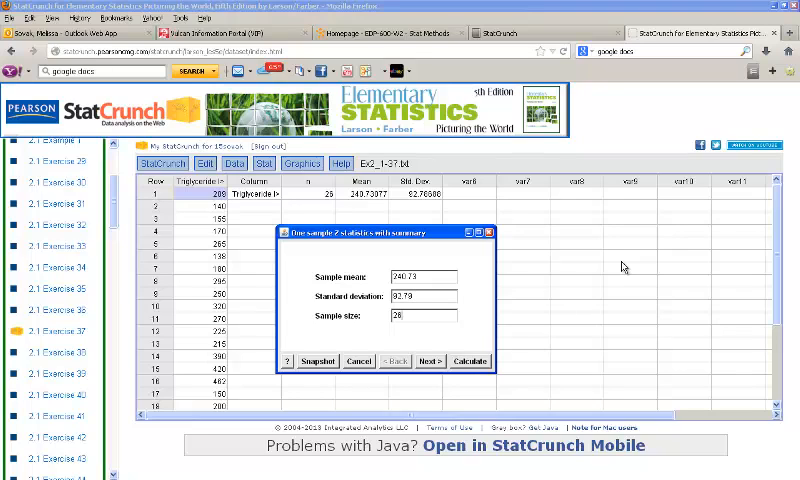
{"action": "left_click", "coordinate": [430, 360]}
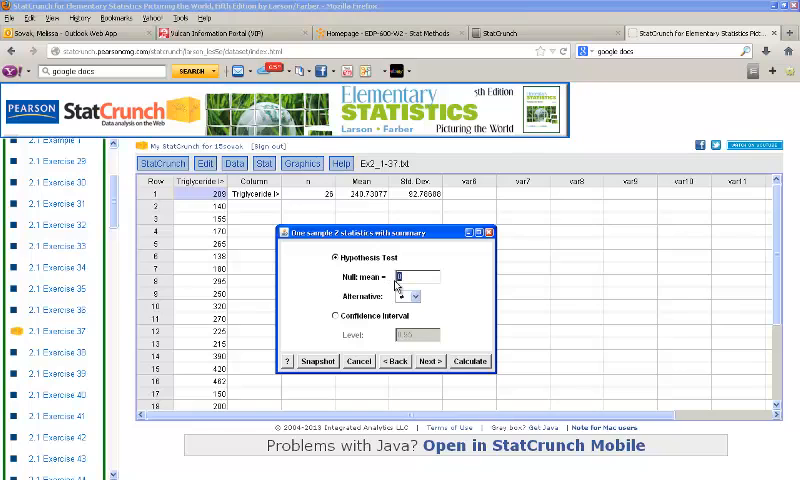
- Set the null mean to 200, choose the alternative hypothesis and calculate the Z test
{"action": "type", "text": "200"}
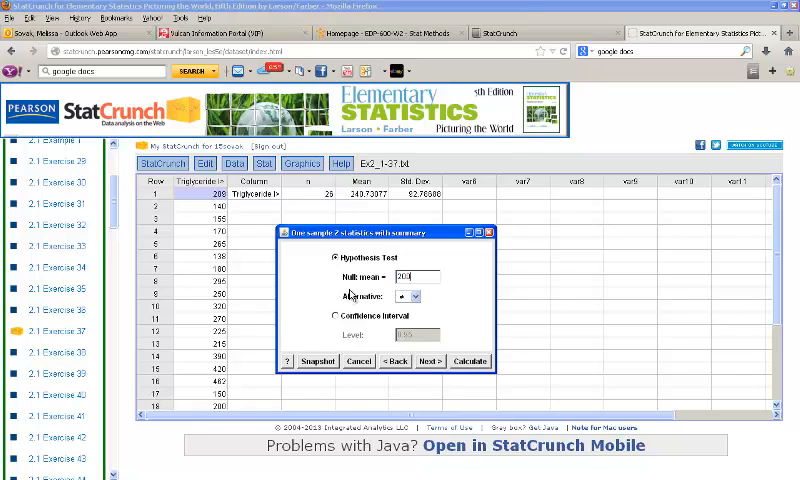
{"action": "left_click", "coordinate": [412, 296]}
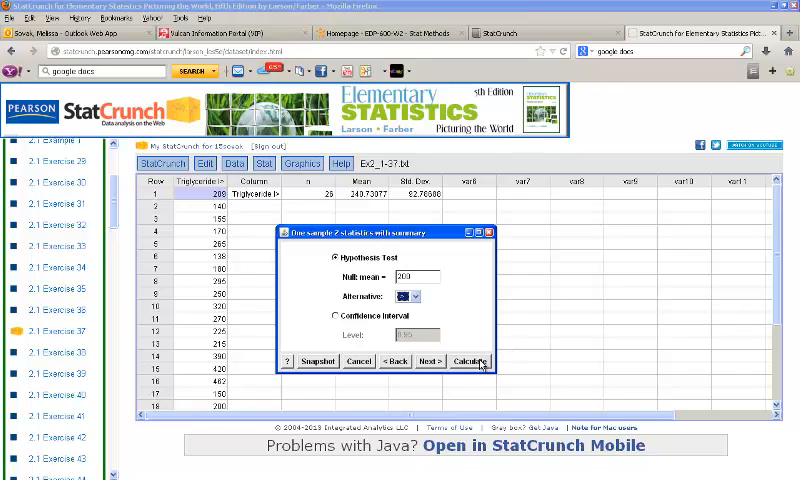
{"action": "left_click", "coordinate": [470, 360]}
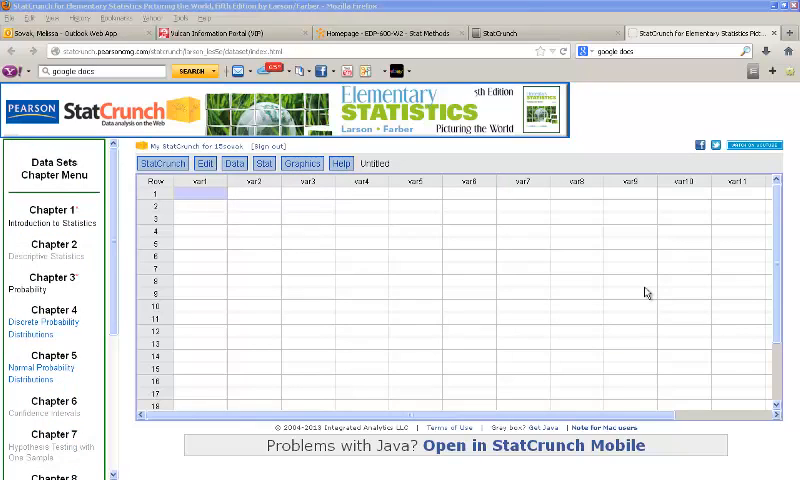
{"action": "mouse_move", "coordinate": [640, 292]}
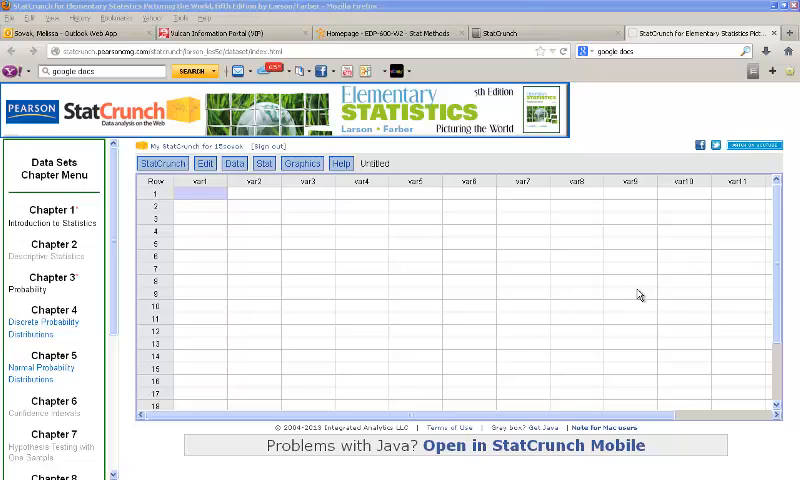
{"action": "mouse_move", "coordinate": [516, 284]}
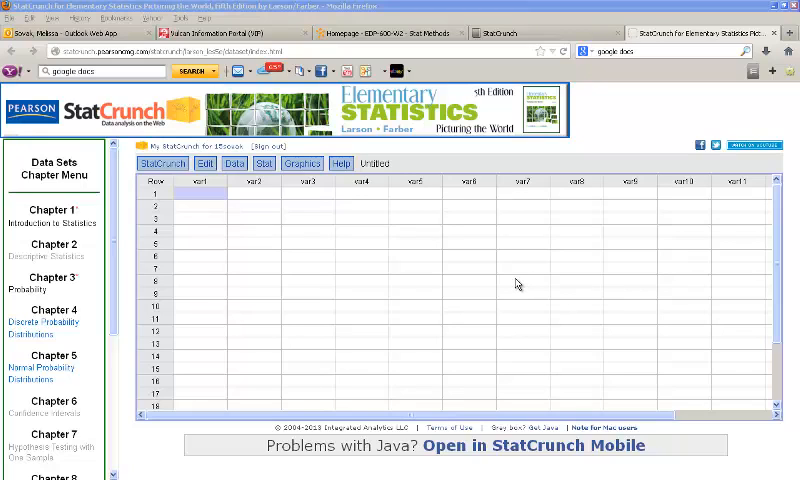
{"action": "mouse_move", "coordinate": [504, 268]}
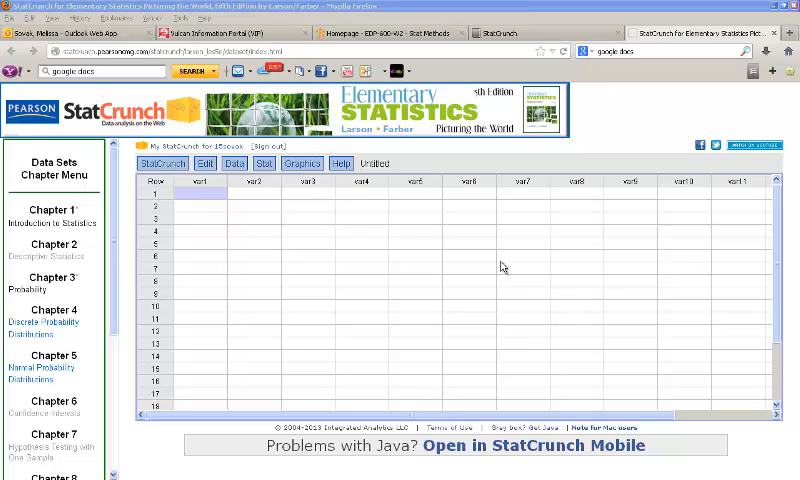
- Bring up the Stat menu to reach the one-sample proportion test choices
{"action": "left_click", "coordinate": [264, 164]}
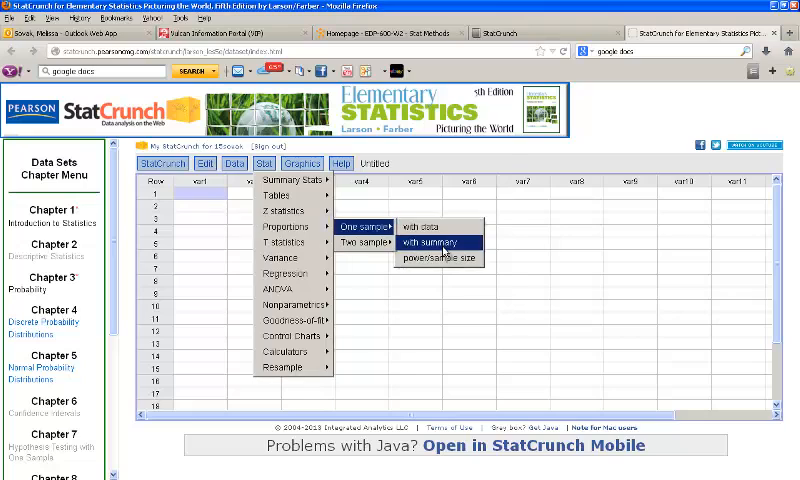
- Run a one-proportion test from summary: 54 successes of 100 against null p = 0.5
{"action": "left_click", "coordinate": [426, 240]}
{"action": "type", "text": "100"}
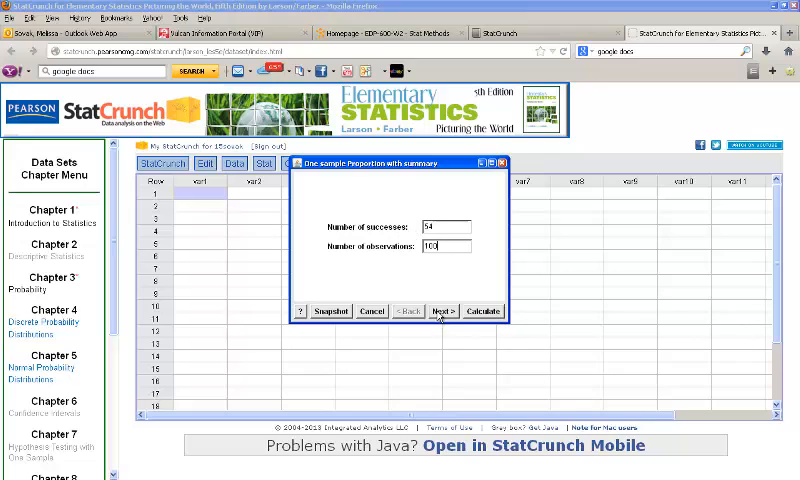
{"action": "left_click", "coordinate": [444, 312]}
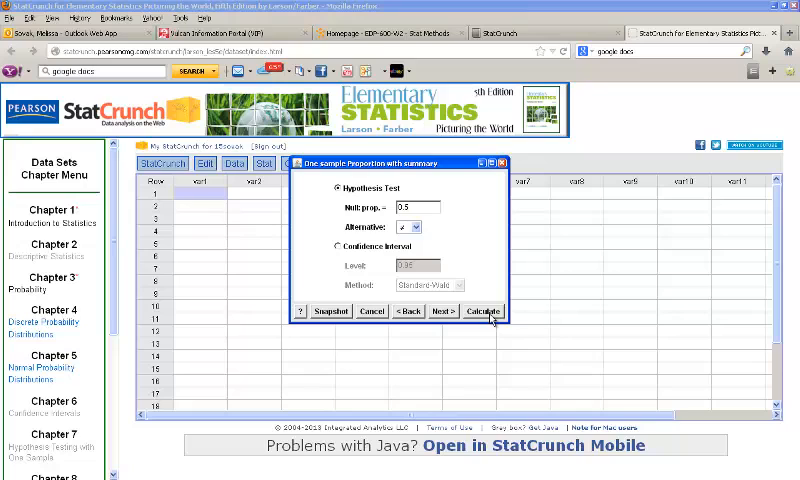
{"action": "left_click", "coordinate": [484, 310]}
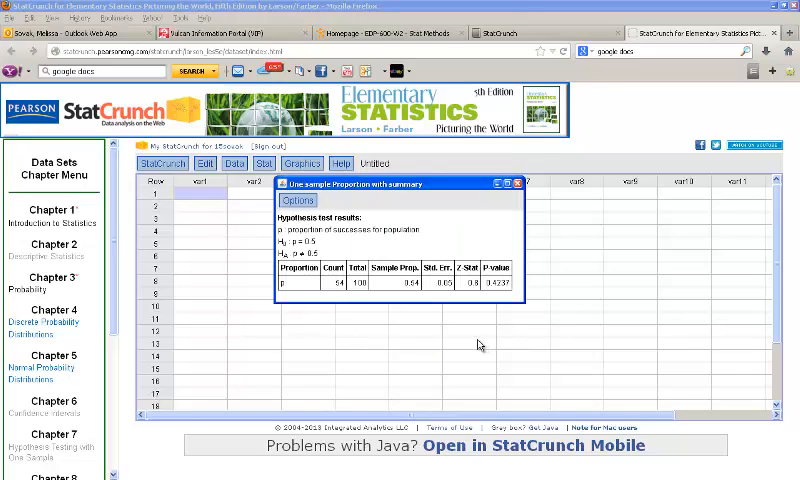
{"action": "mouse_move", "coordinate": [476, 296]}
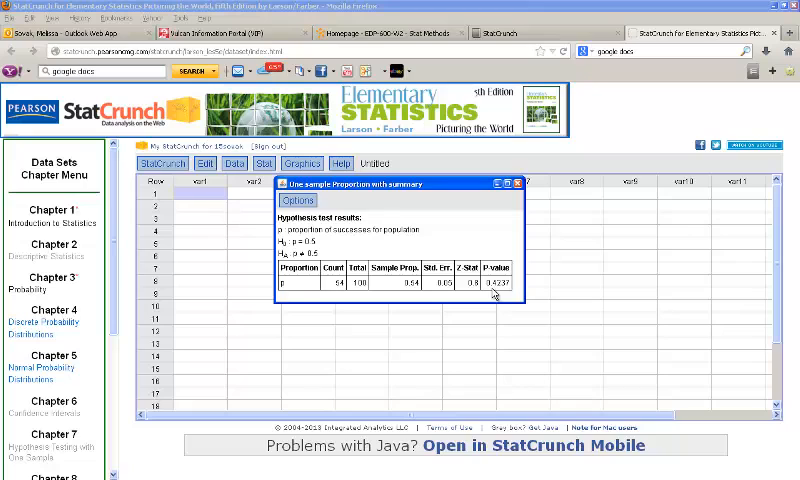
{"action": "mouse_move", "coordinate": [536, 192]}
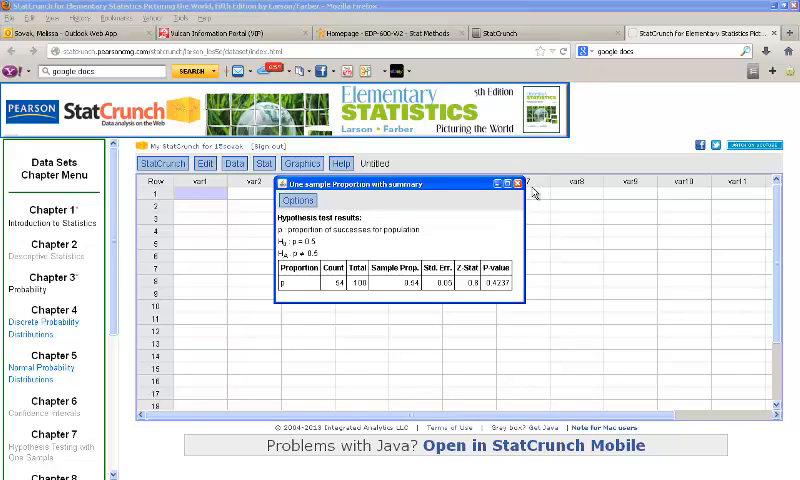
- Close the proportion test results to return to the empty data sheet
{"action": "left_click", "coordinate": [520, 184]}
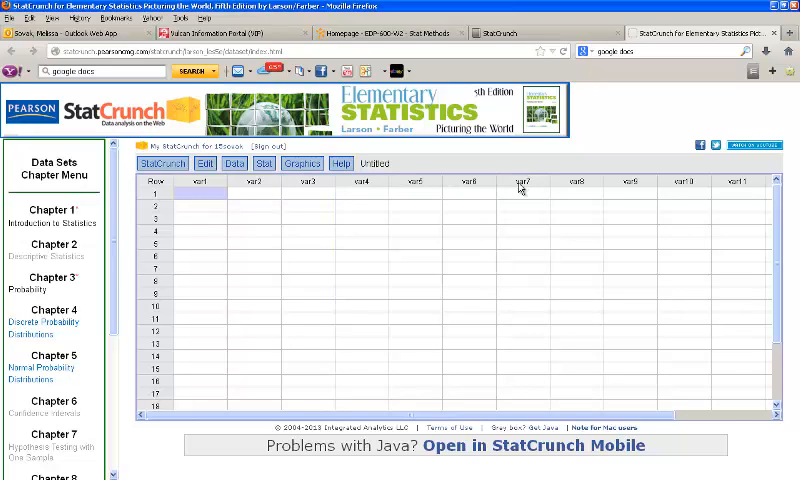
{"action": "mouse_move", "coordinate": [212, 204]}
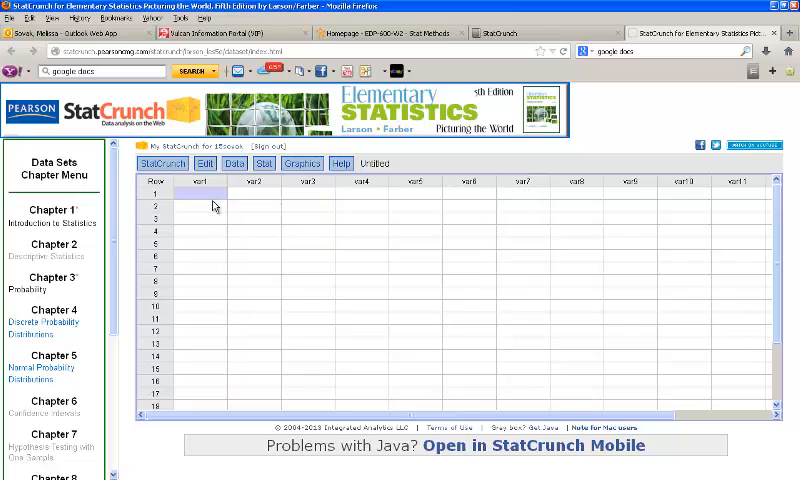
- Enter female and male values down the var1 column for twelve rows
{"action": "type", "text": "female"}
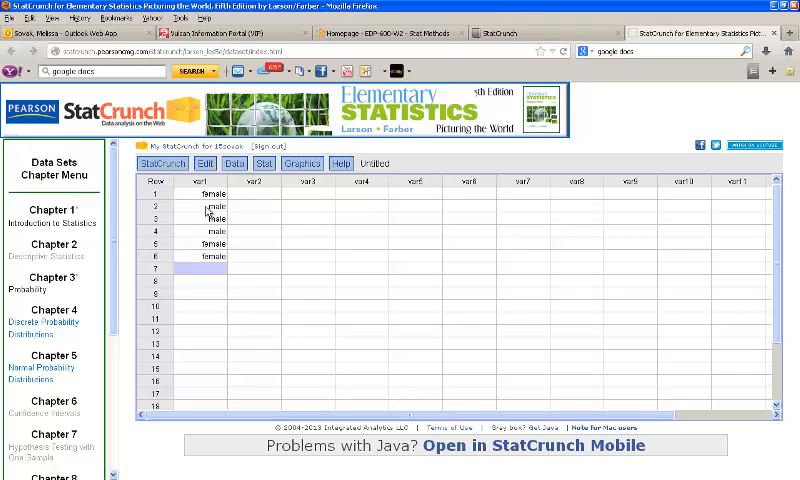
{"action": "type", "text": "female"}
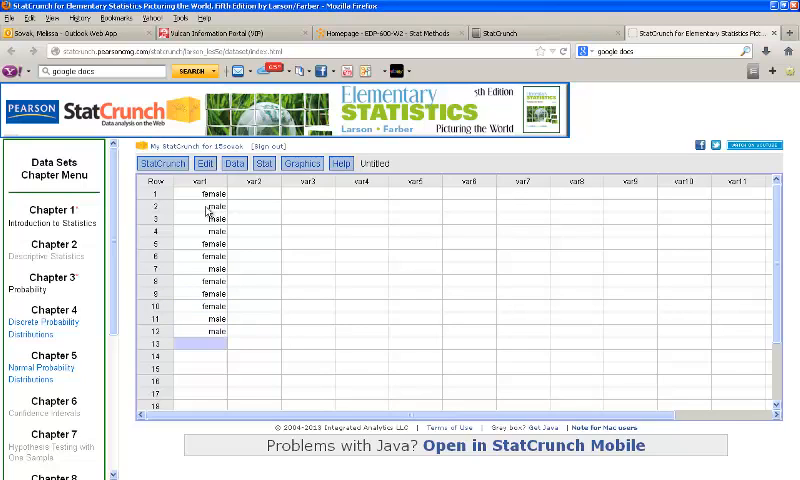
{"action": "mouse_move", "coordinate": [246, 226]}
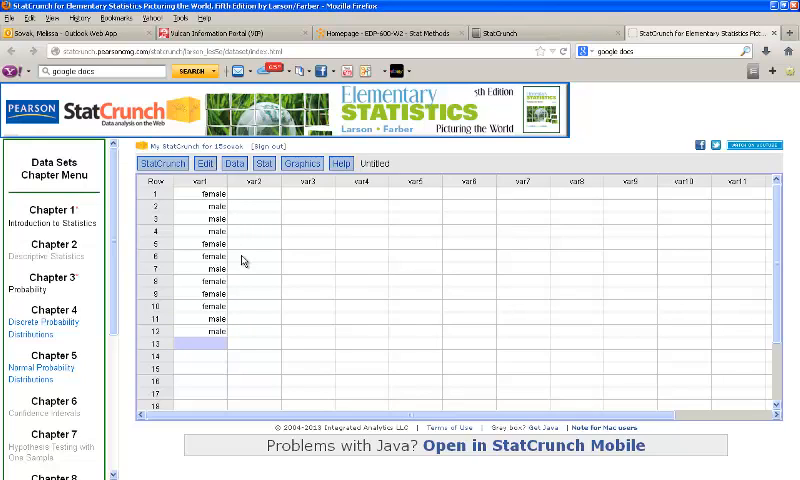
{"action": "mouse_move", "coordinate": [240, 308]}
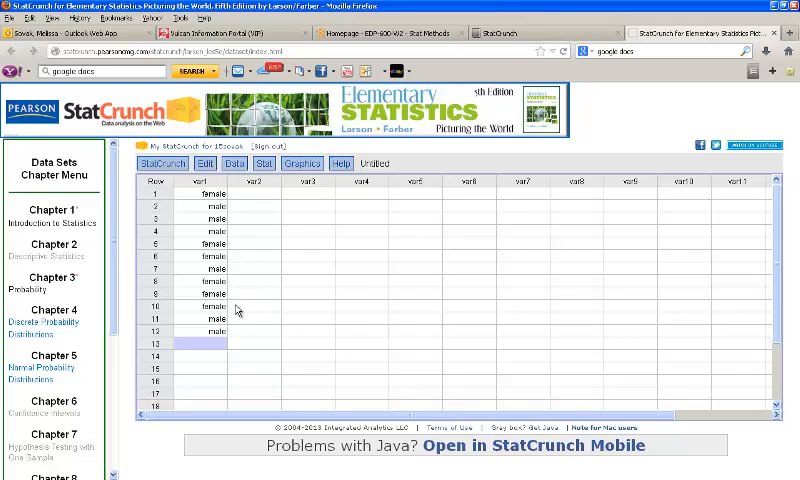
{"action": "mouse_move", "coordinate": [264, 196]}
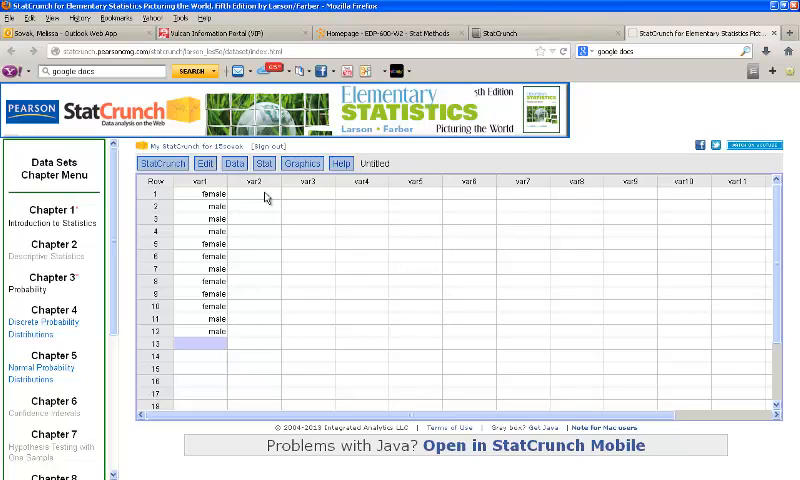
{"action": "mouse_move", "coordinate": [270, 168]}
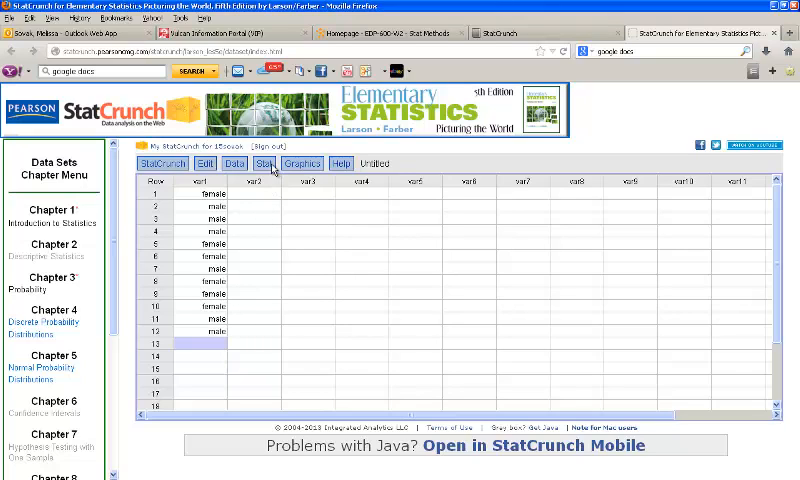
- Run a one-proportion test with data on var1, success = female, null p = 0.5
{"action": "left_click", "coordinate": [264, 164]}
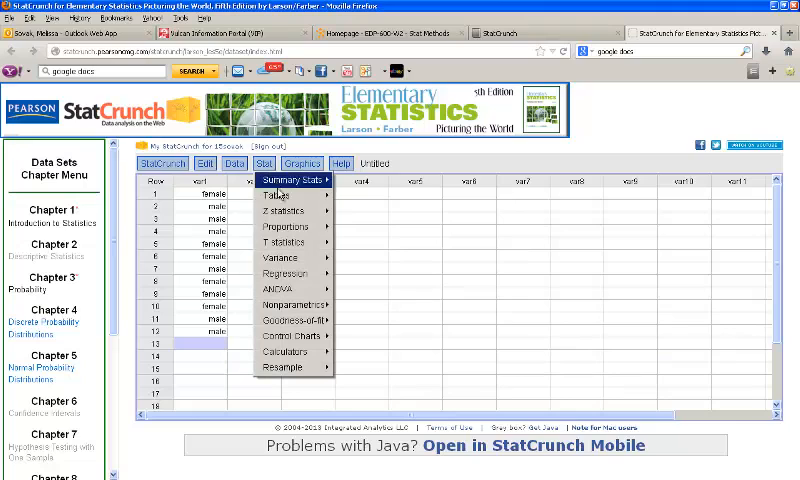
{"action": "mouse_move", "coordinate": [290, 228]}
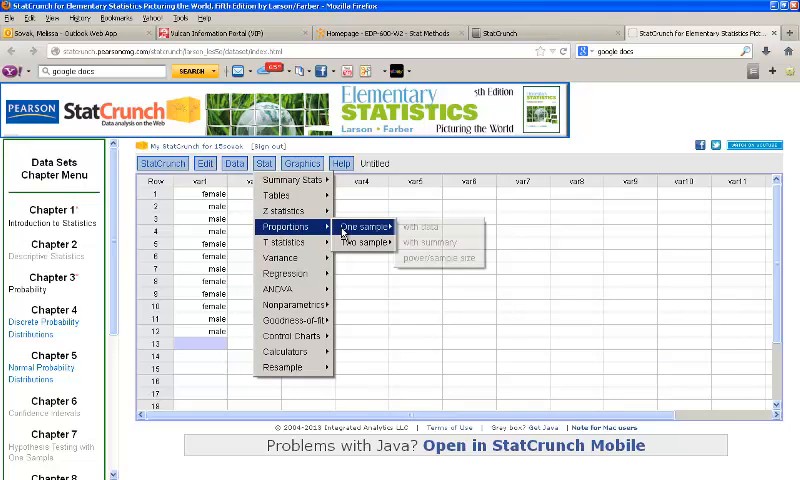
{"action": "left_click", "coordinate": [416, 228]}
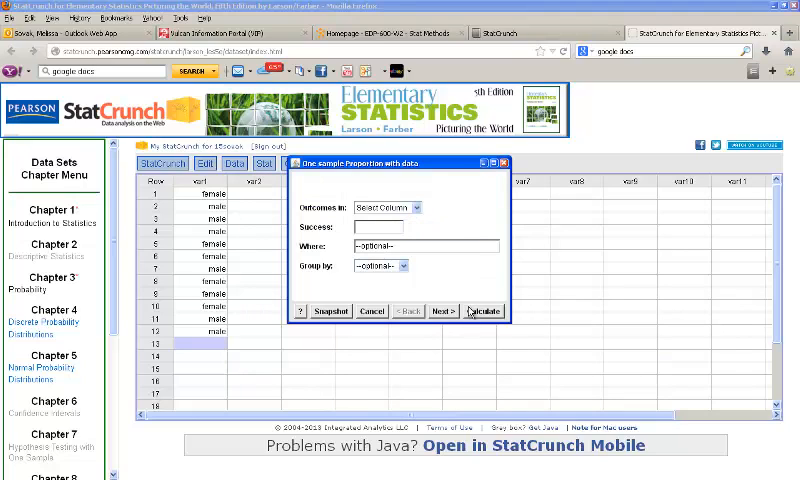
{"action": "left_click", "coordinate": [388, 208]}
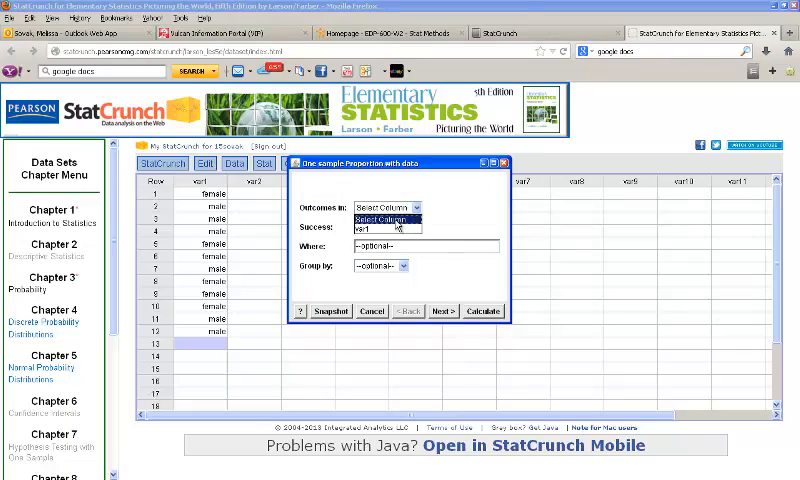
{"action": "left_click", "coordinate": [378, 228]}
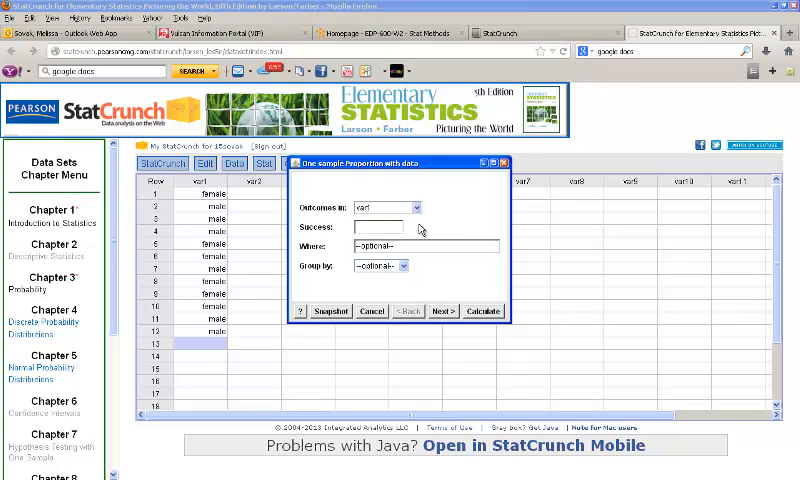
{"action": "type", "text": "female"}
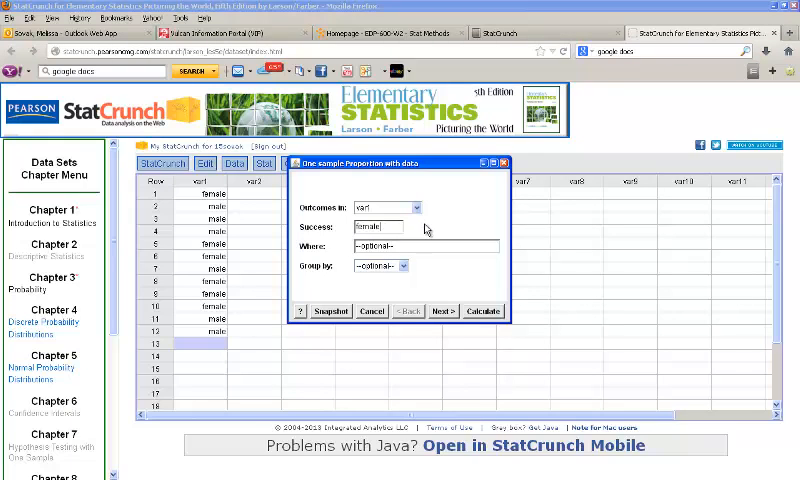
{"action": "left_click", "coordinate": [444, 312]}
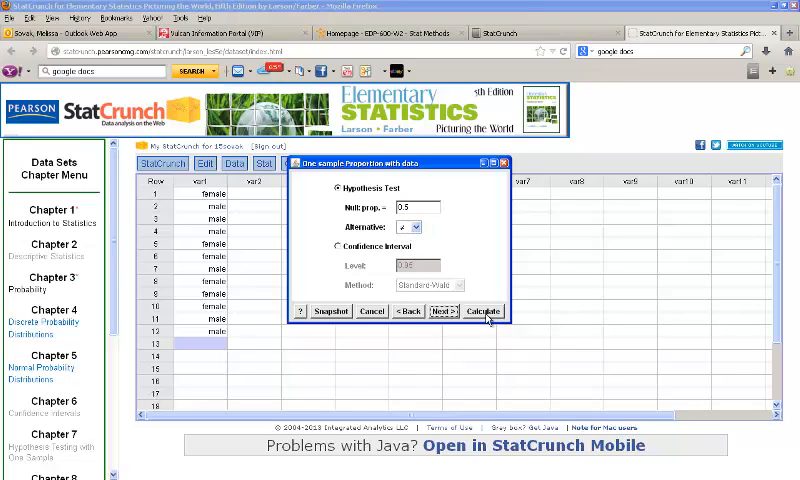
{"action": "left_click", "coordinate": [484, 312]}
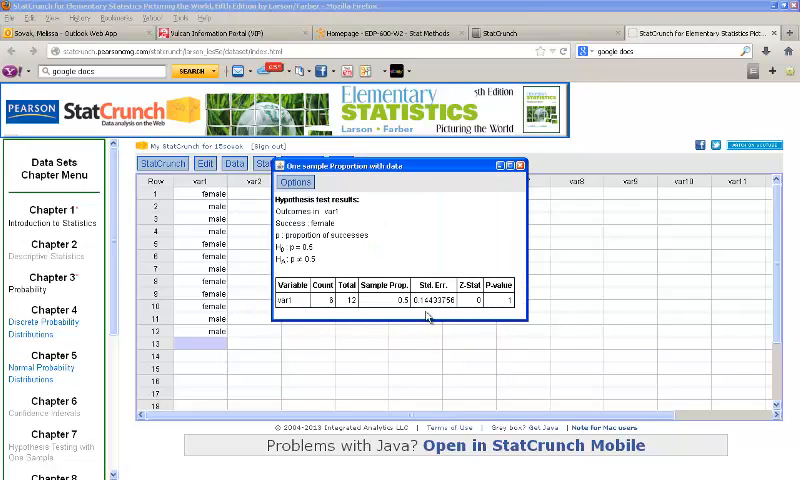
{"action": "mouse_move", "coordinate": [368, 330]}
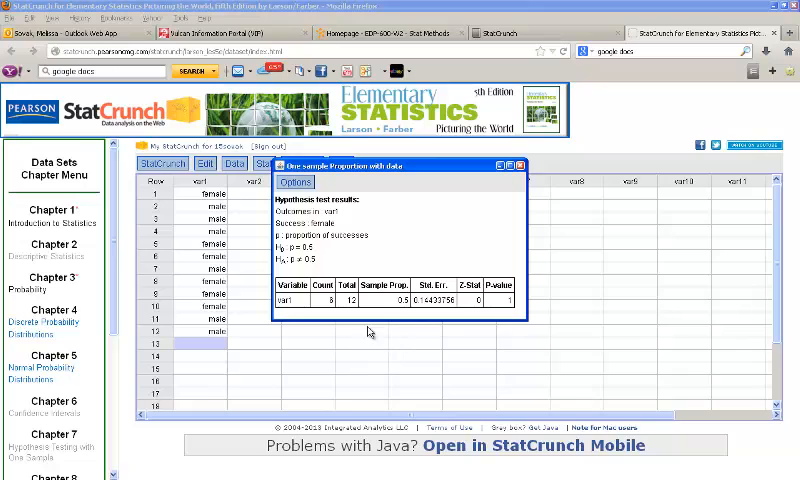
{"action": "mouse_move", "coordinate": [480, 310]}
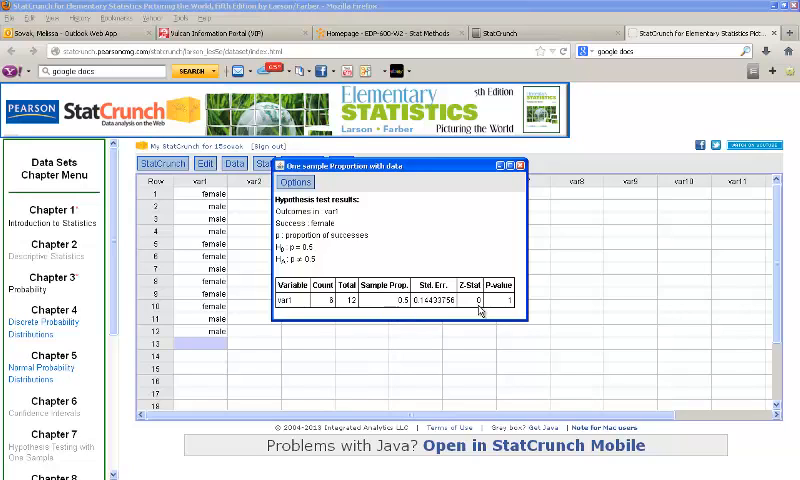